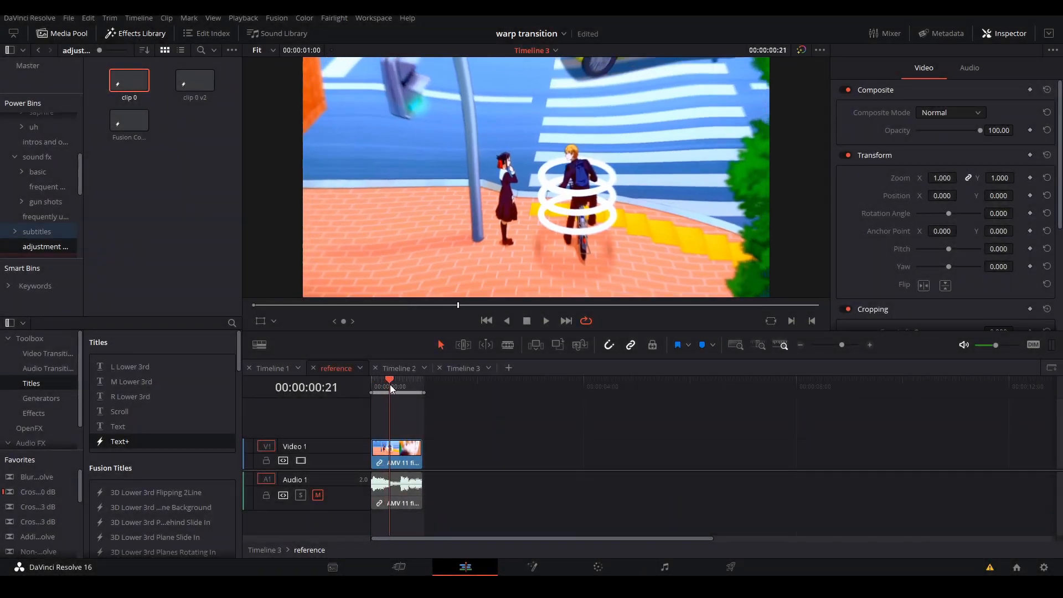
Step: Preview the reference warp, then drop an Adjustment Clip on V2 above the first bike clip
{"action": "left_click_drag", "start_coordinate": [390, 389], "coordinate": [398, 390]}
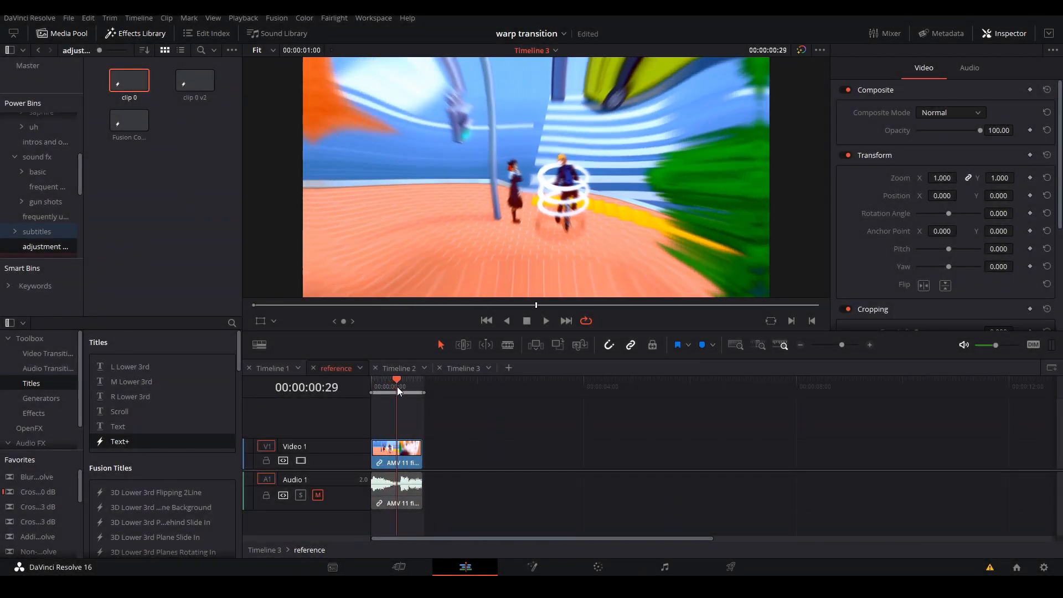
{"action": "mouse_move", "coordinate": [702, 242]}
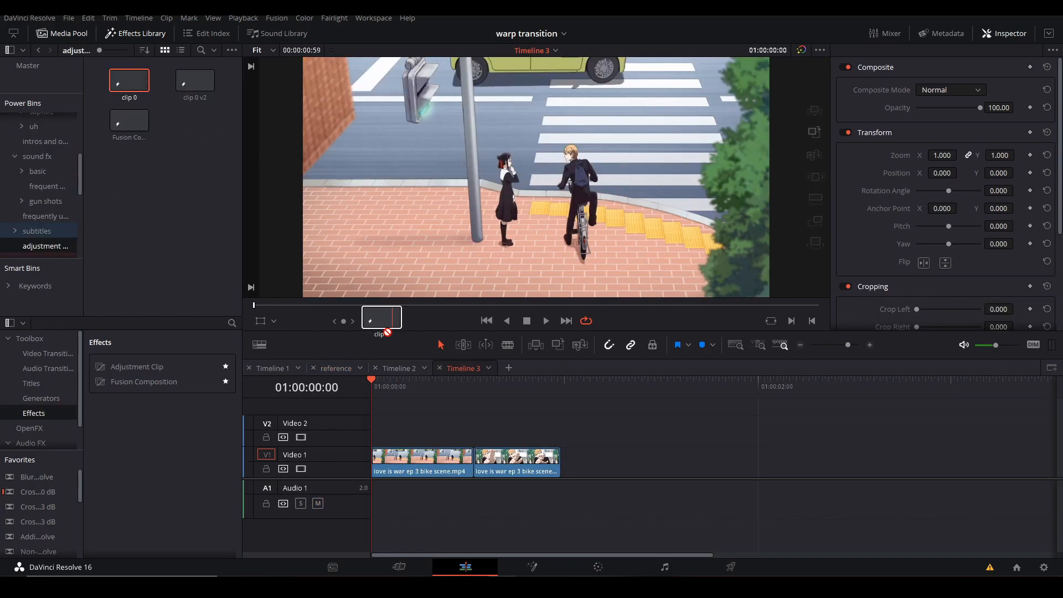
{"action": "left_click_drag", "start_coordinate": [129, 79], "coordinate": [419, 430]}
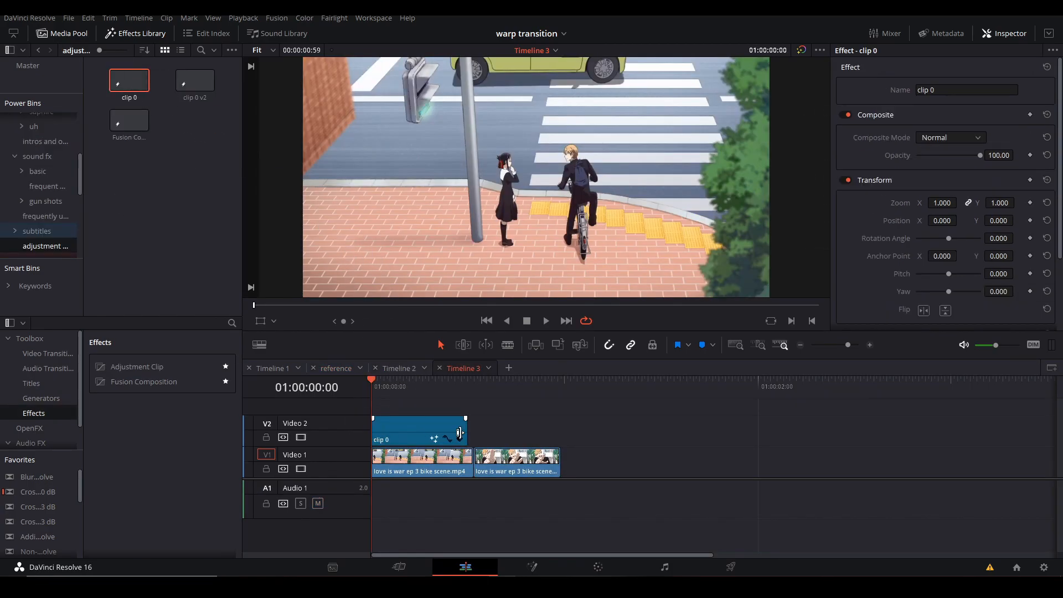
{"action": "left_click", "coordinate": [444, 387]}
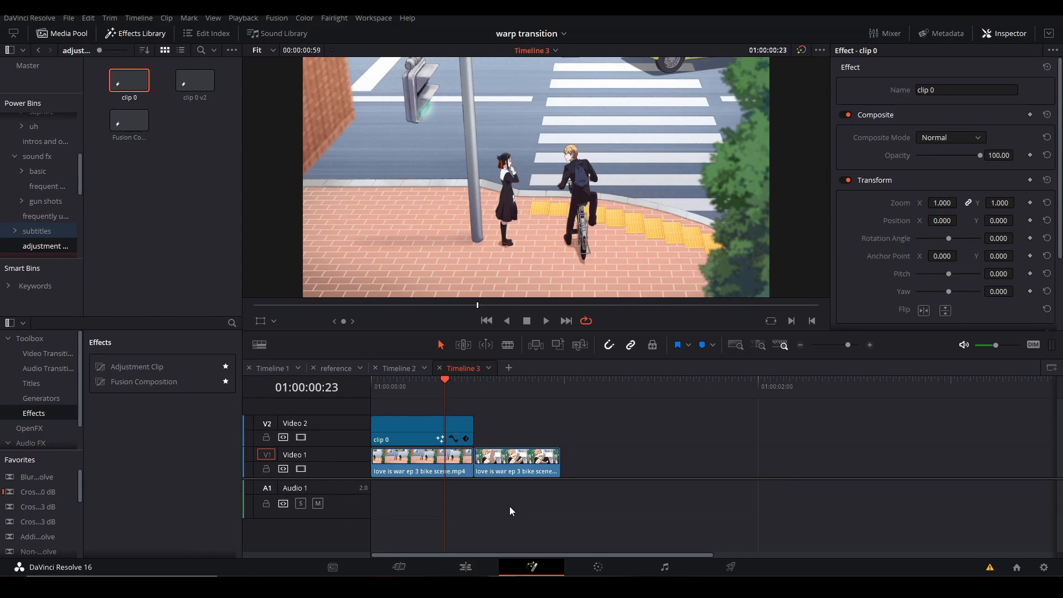
Step: Select the Transform1 node in Fusion and look up the Drip tool to add
{"action": "left_click", "coordinate": [276, 17]}
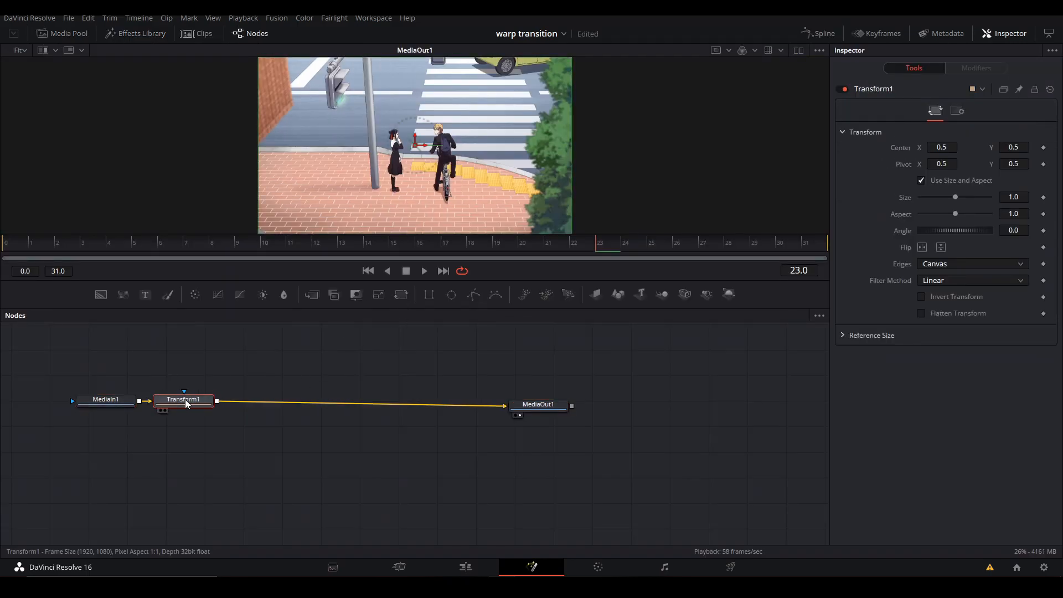
{"action": "left_click_drag", "start_coordinate": [184, 399], "coordinate": [338, 405]}
{"action": "type", "text": "Drip"}
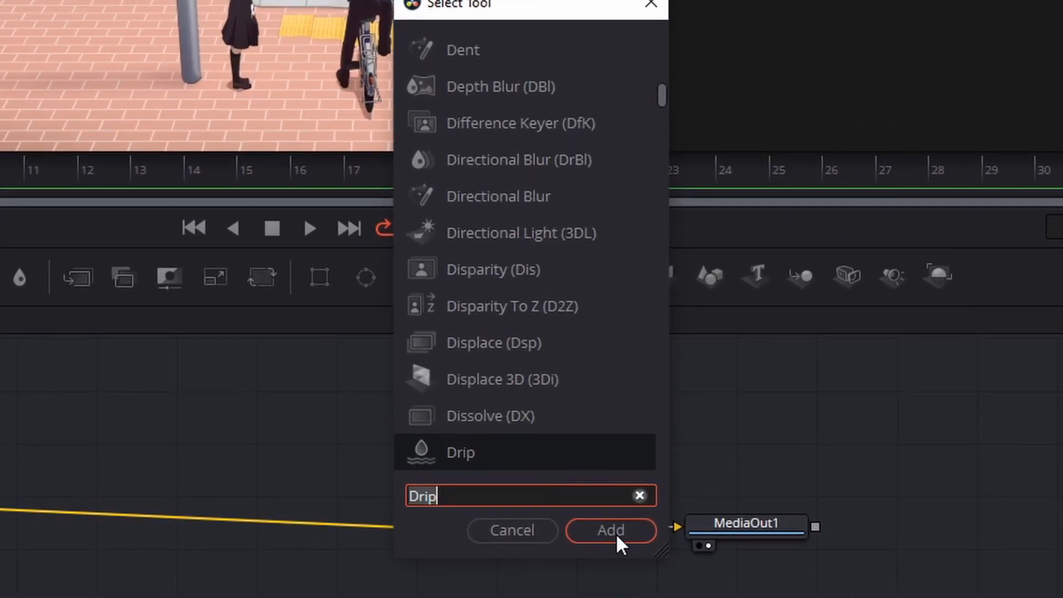
Step: Insert a Drip1 node with Dampening 1.0 and Frequency 1.7
{"action": "left_click", "coordinate": [609, 530]}
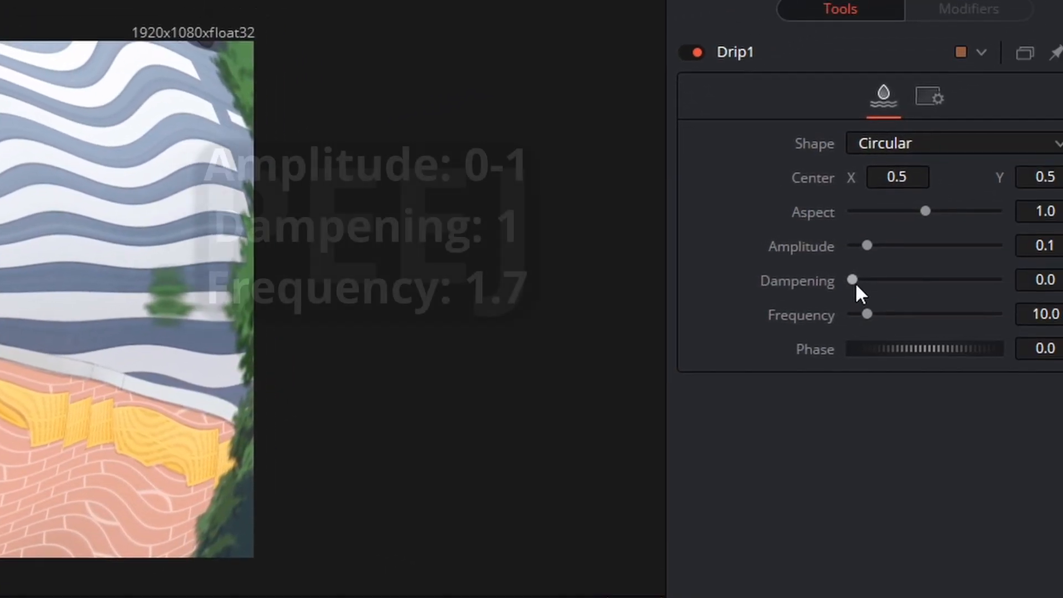
{"action": "left_click_drag", "start_coordinate": [853, 278], "coordinate": [912, 313]}
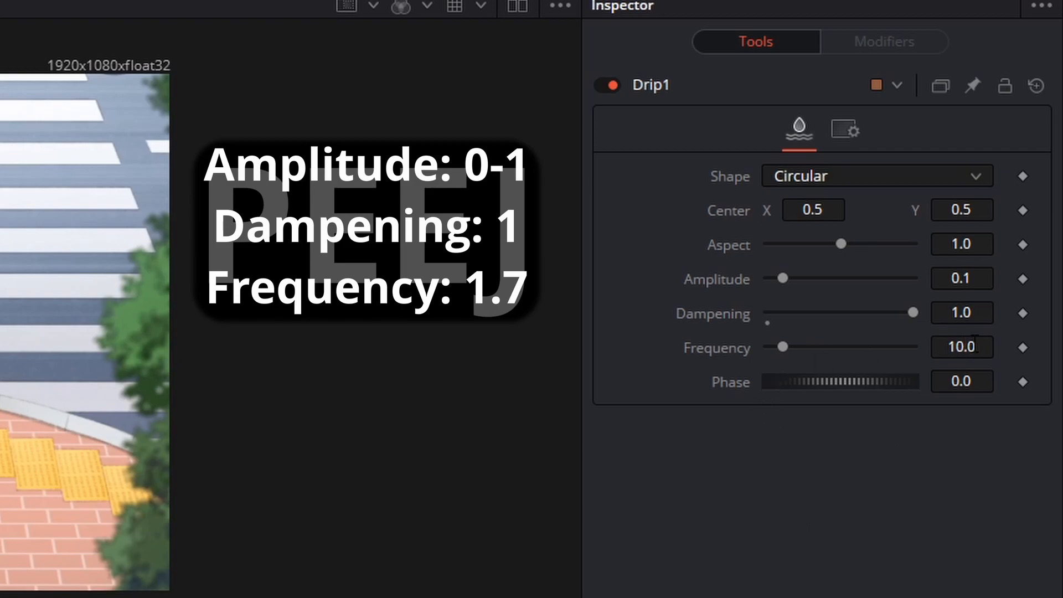
{"action": "type", "text": "1.7"}
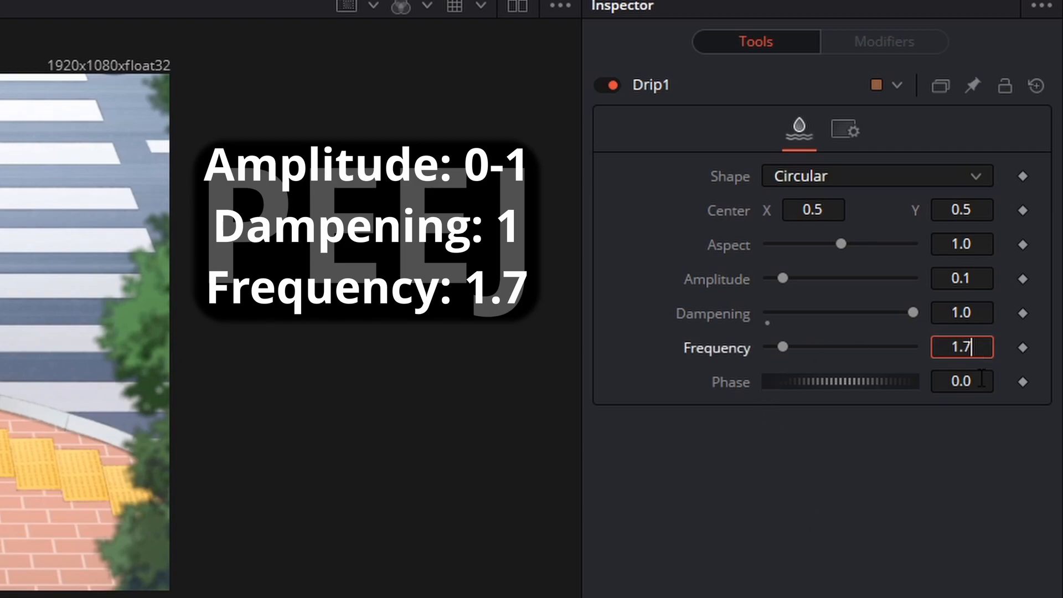
{"action": "left_click", "coordinate": [495, 423]}
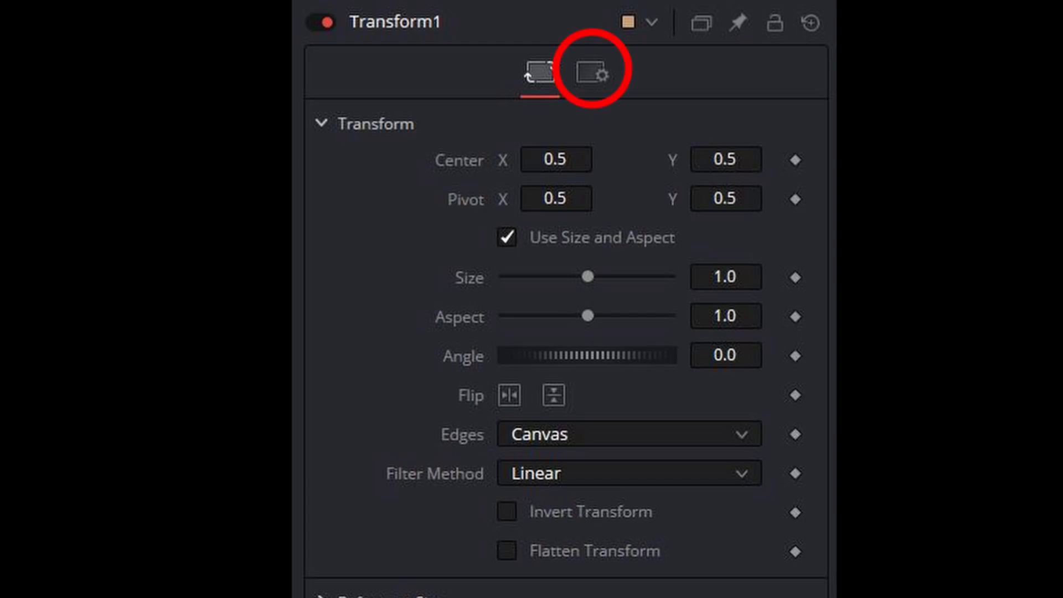
Step: Enable Motion Blur on Transform1 with a 280 shutter angle
{"action": "left_click", "coordinate": [589, 69]}
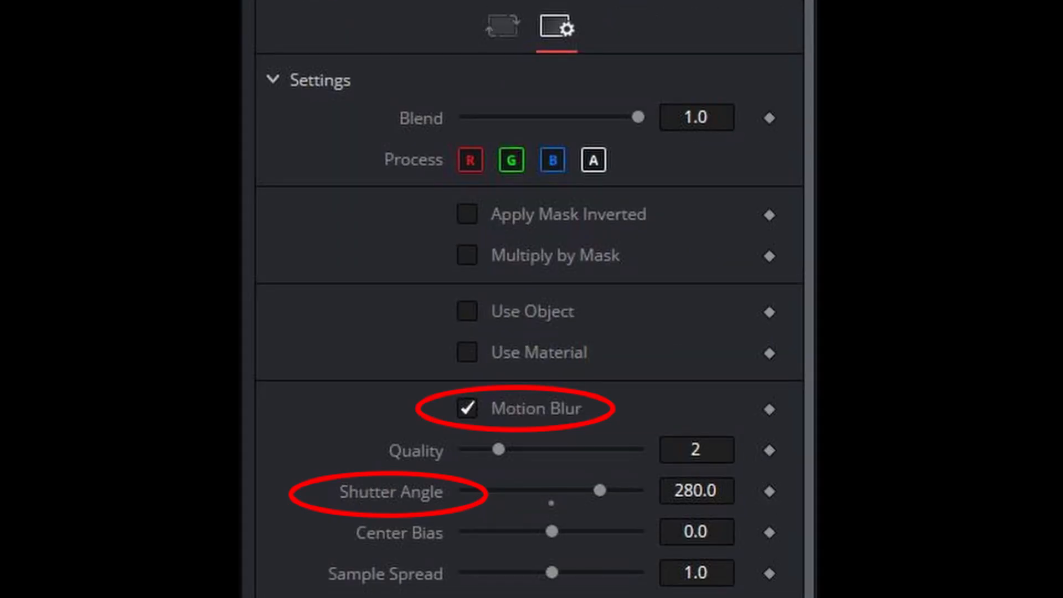